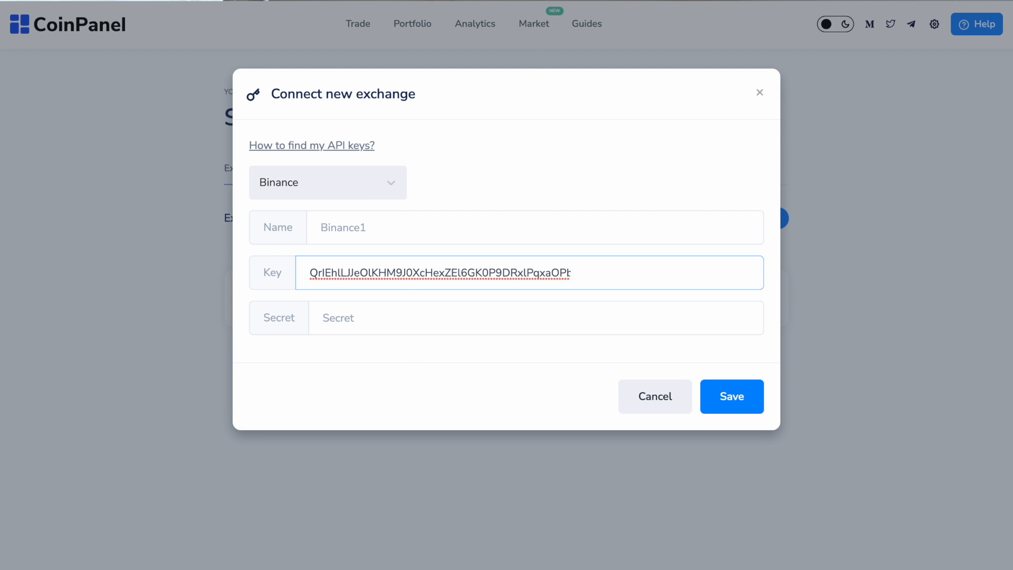
Discard the unfinished Binance connection, view the Kucoin-only exchange settings, and go to Binance.
left_click(934, 24)
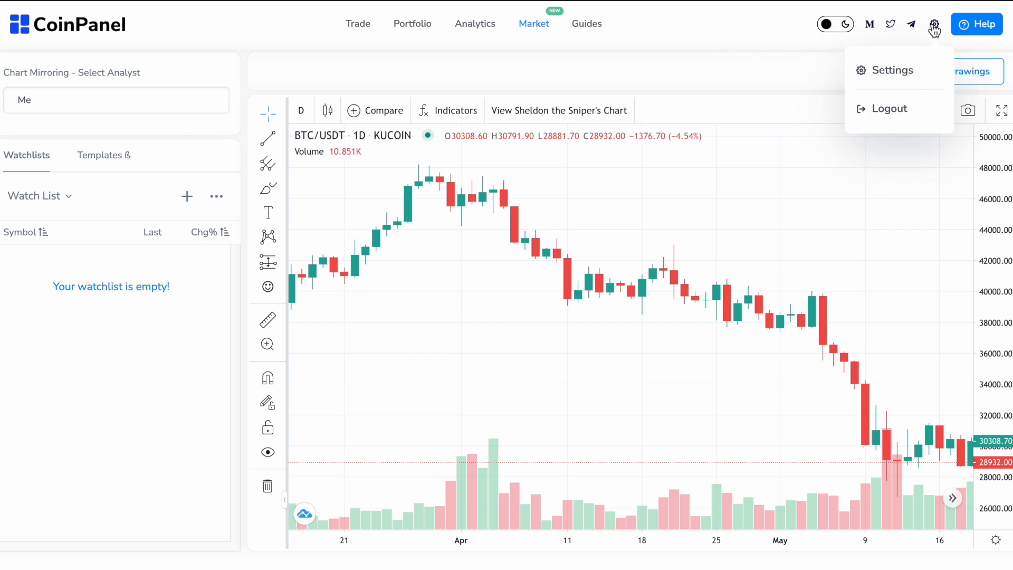
left_click(892, 70)
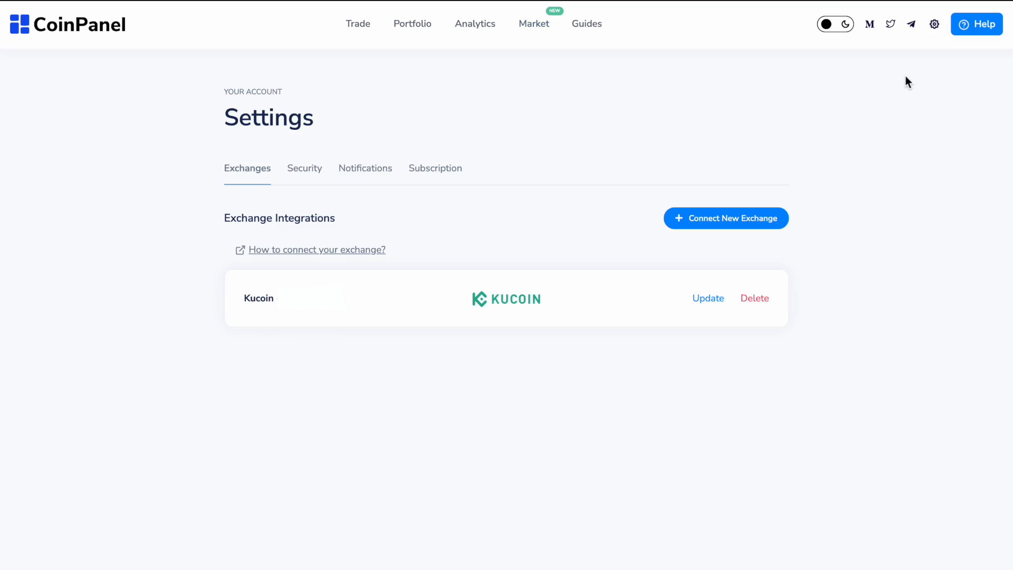
left_click(725, 218)
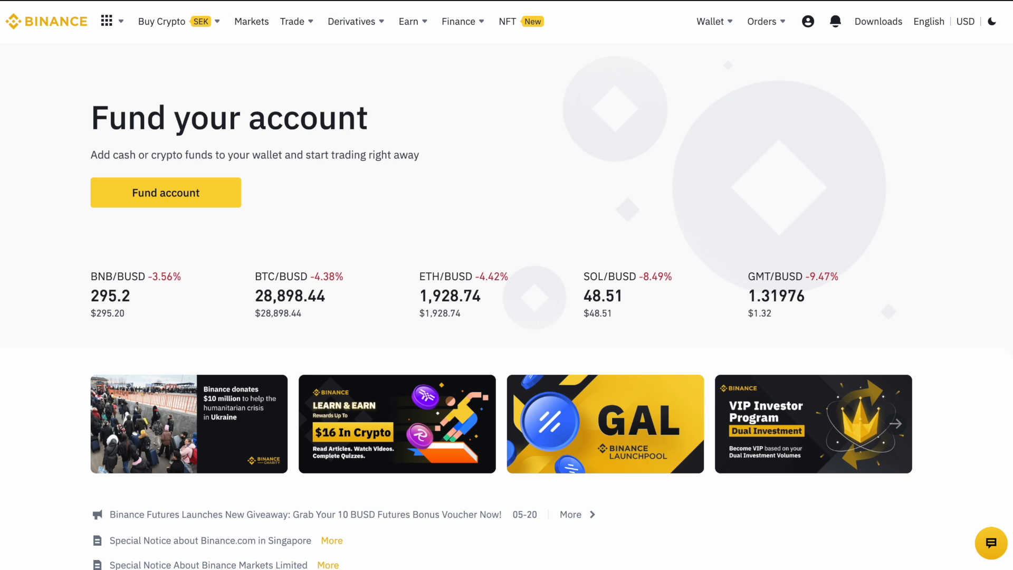
mouse_move(760, 42)
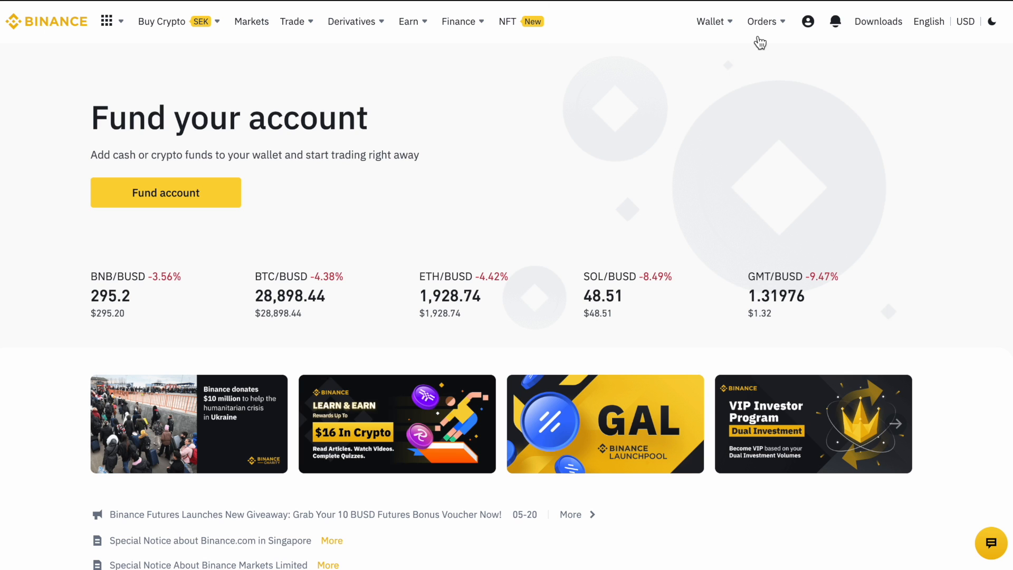
Go to Binance API Management from the profile menu.
left_click(807, 22)
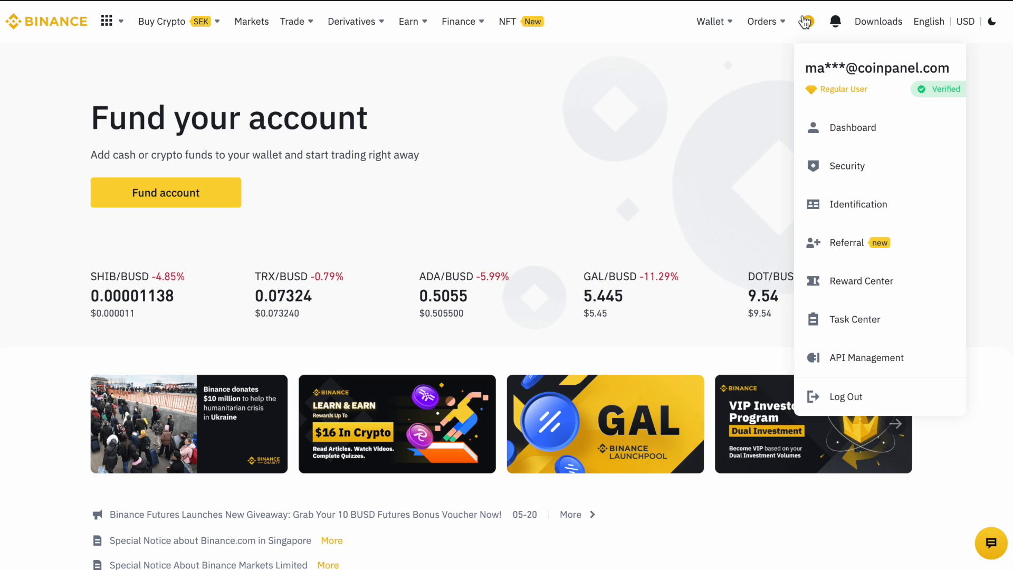
left_click(868, 357)
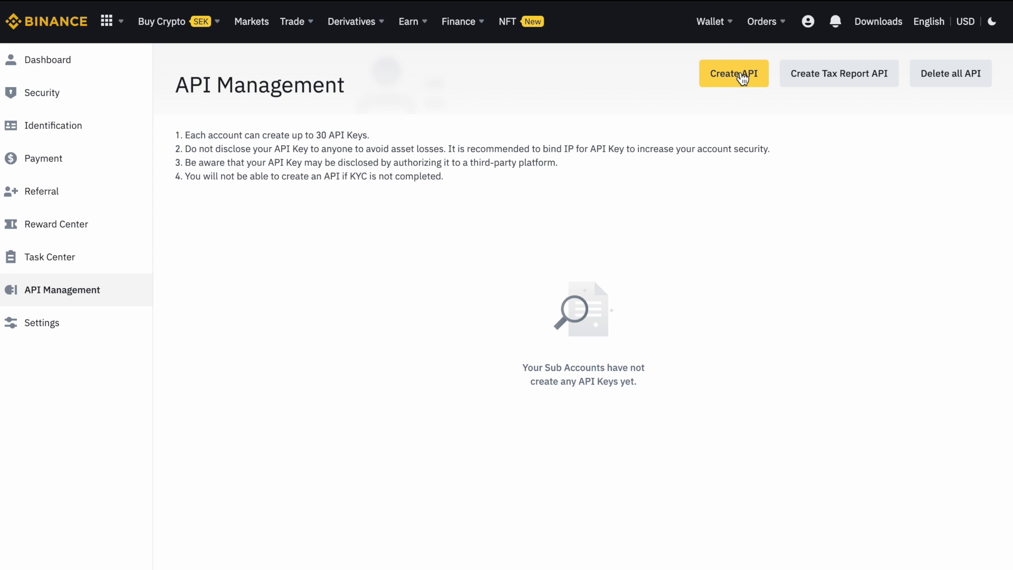
Create a new API key labelled 'CoinPanel' and continue to security verification.
left_click(733, 73)
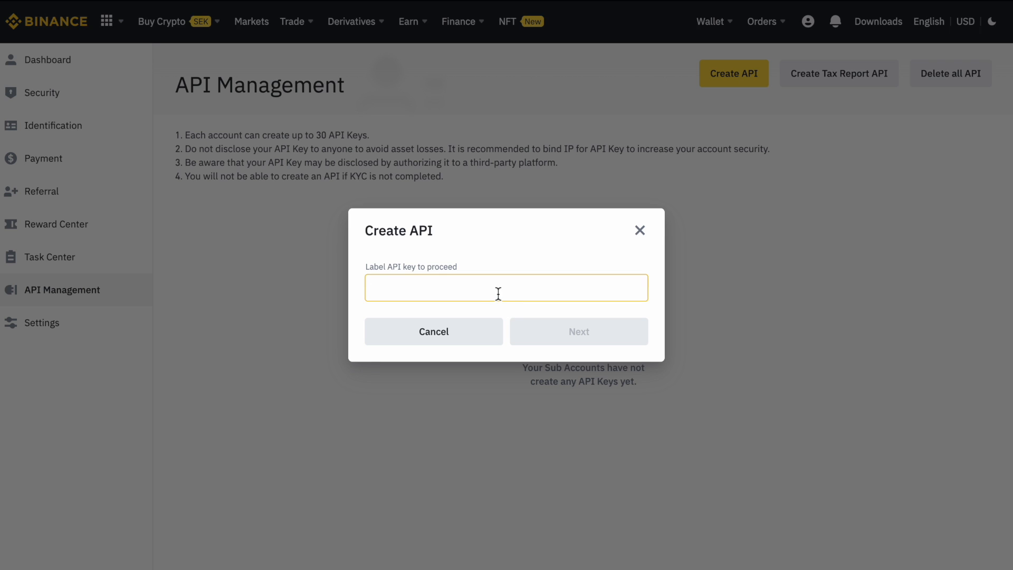
type("Coin")
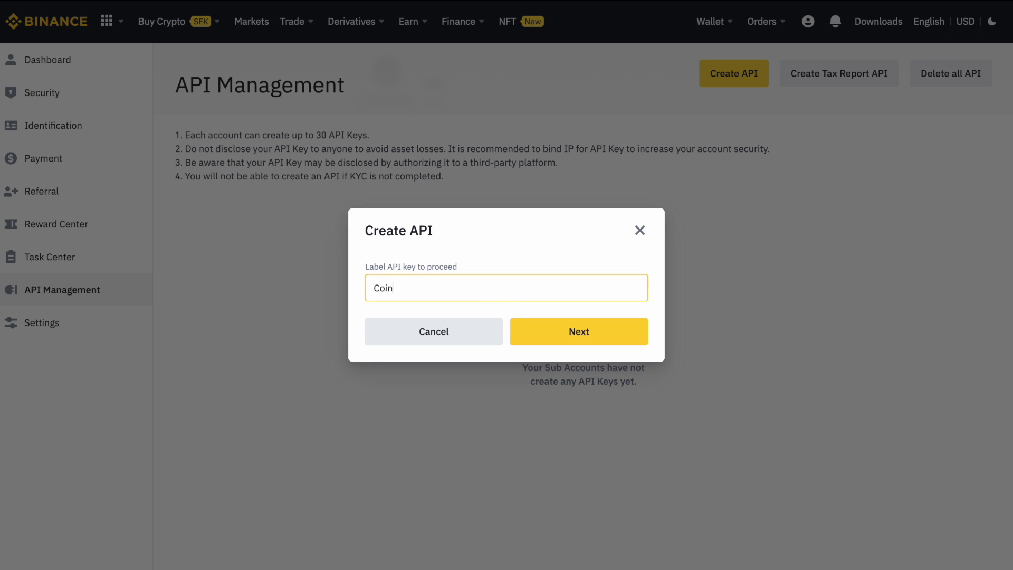
type("Pae")
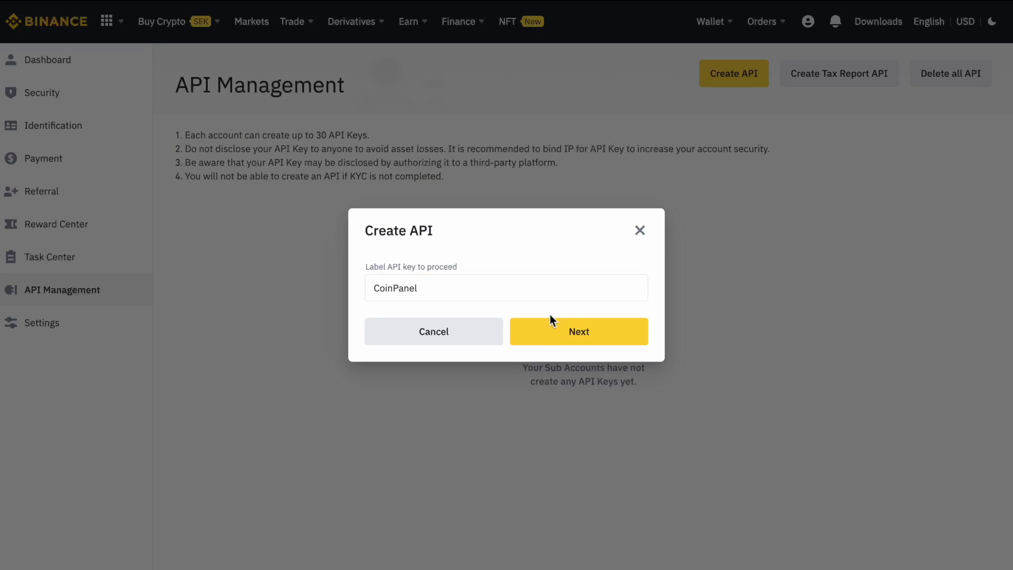
left_click(578, 331)
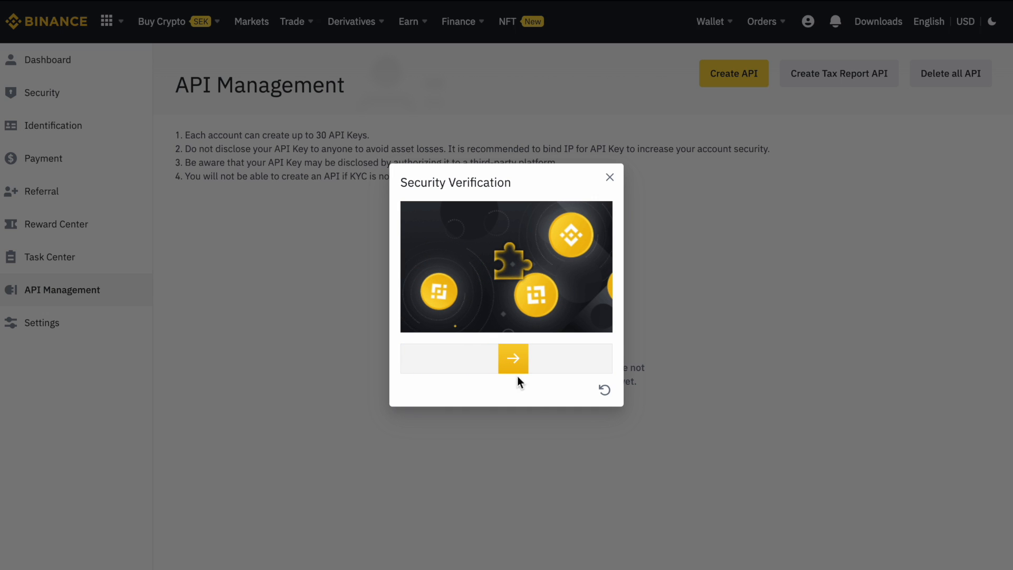
left_click(512, 359)
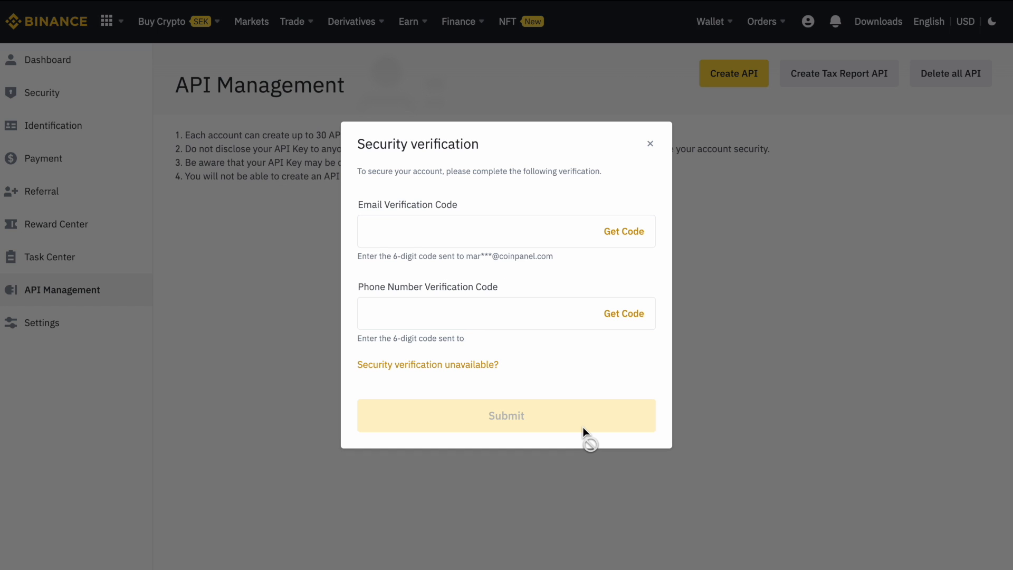
left_click(466, 231)
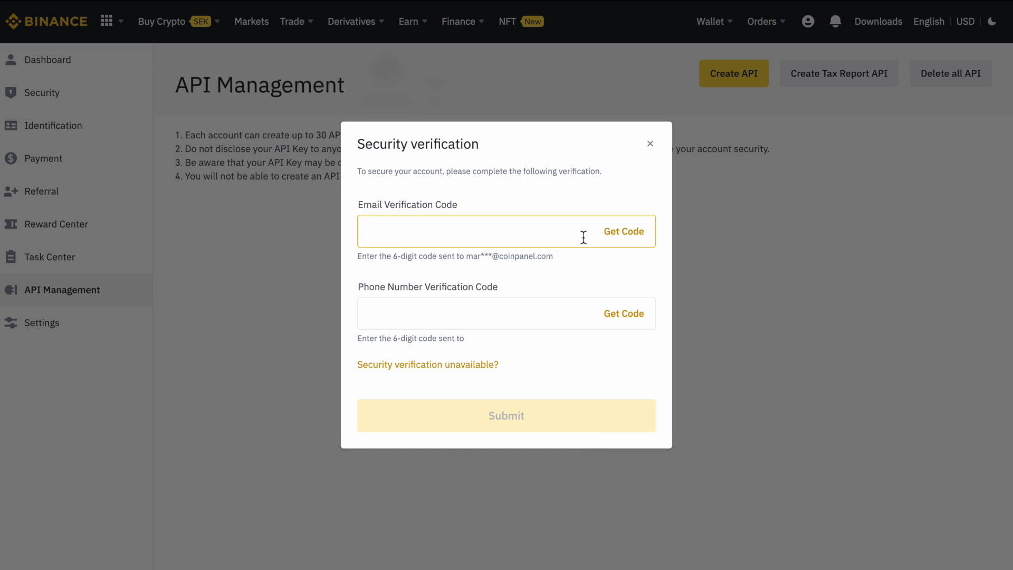
left_click(622, 313)
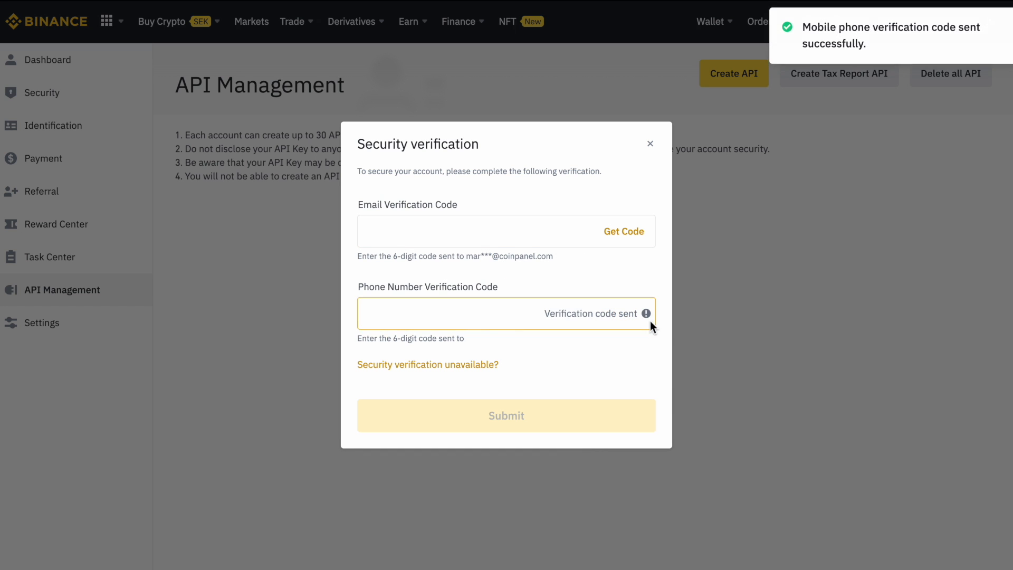
left_click(452, 314)
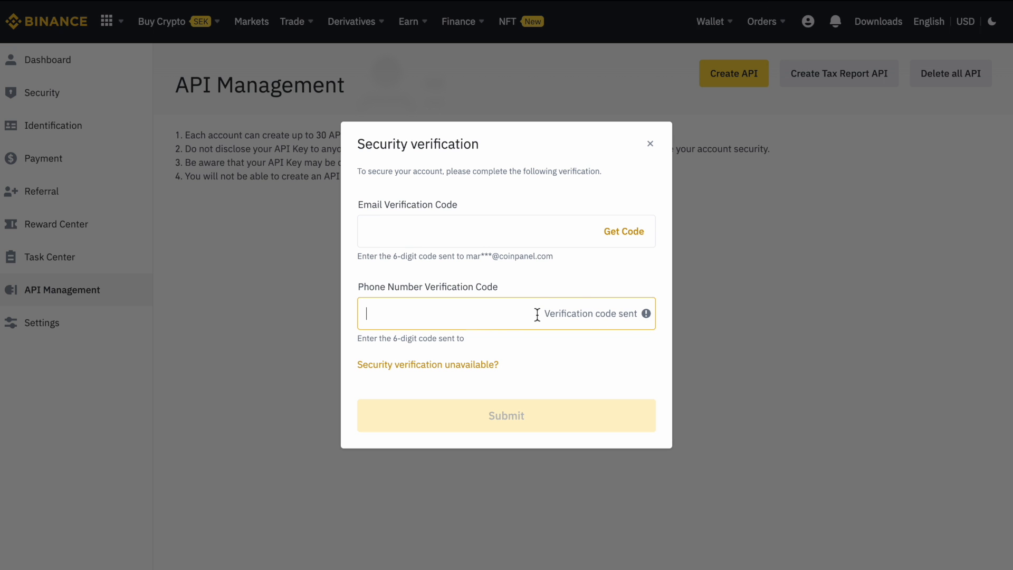
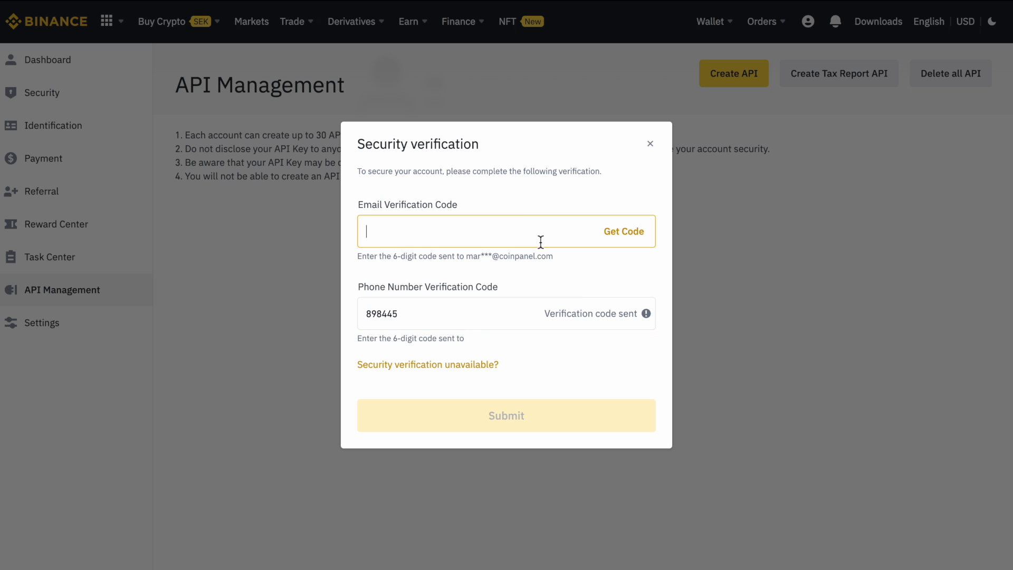
left_click(624, 231)
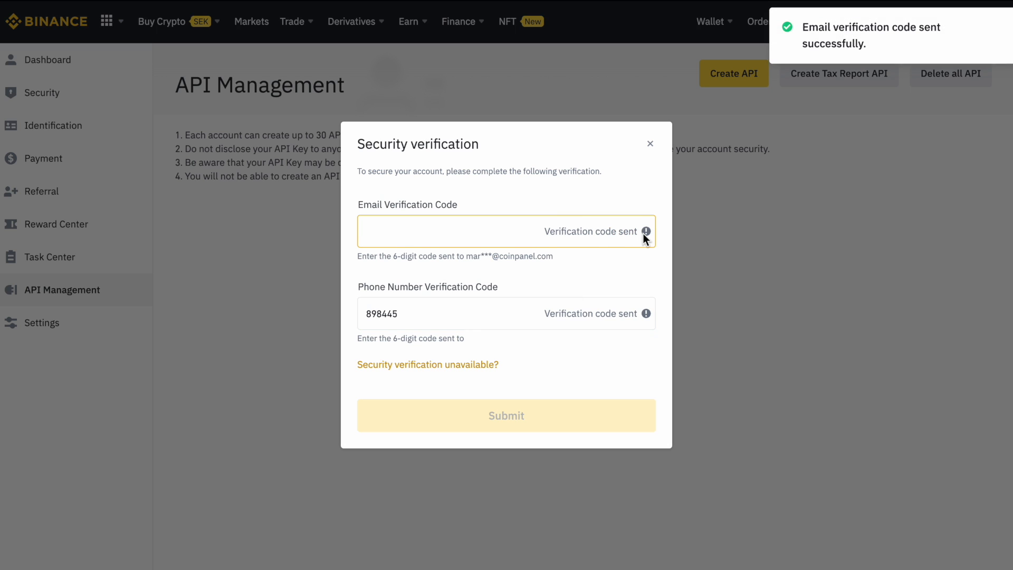
left_click(452, 231)
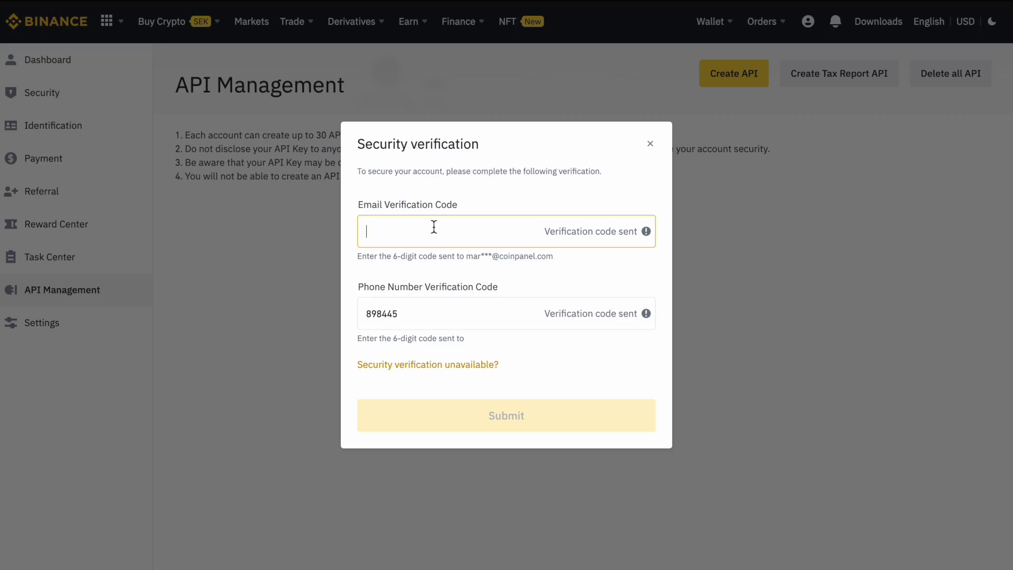
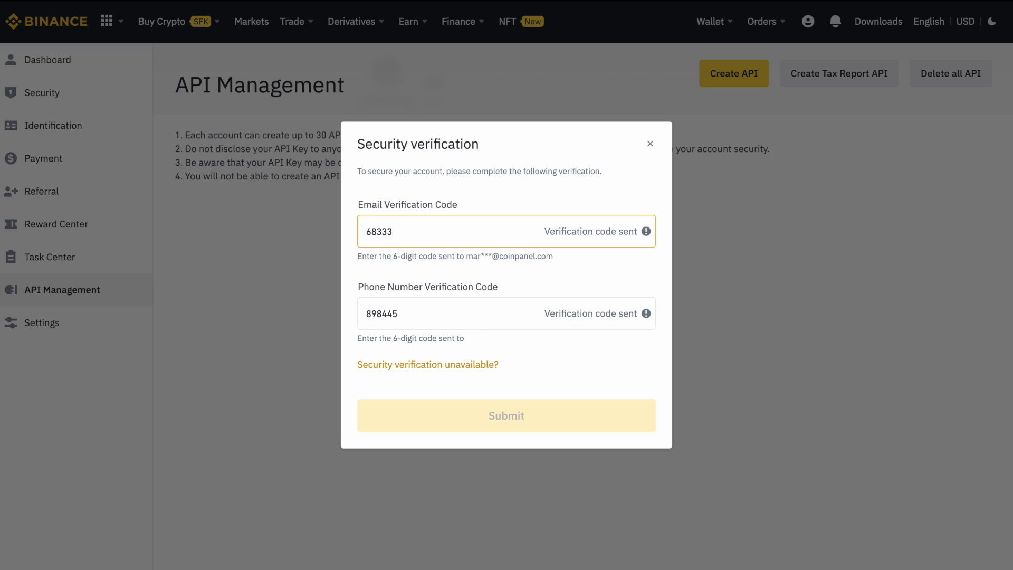
left_click(506, 415)
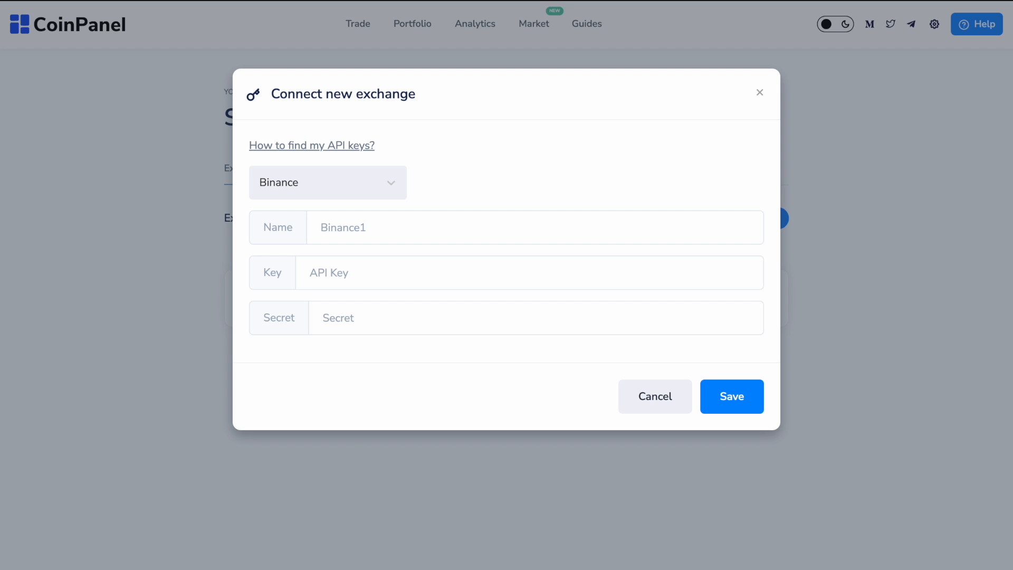
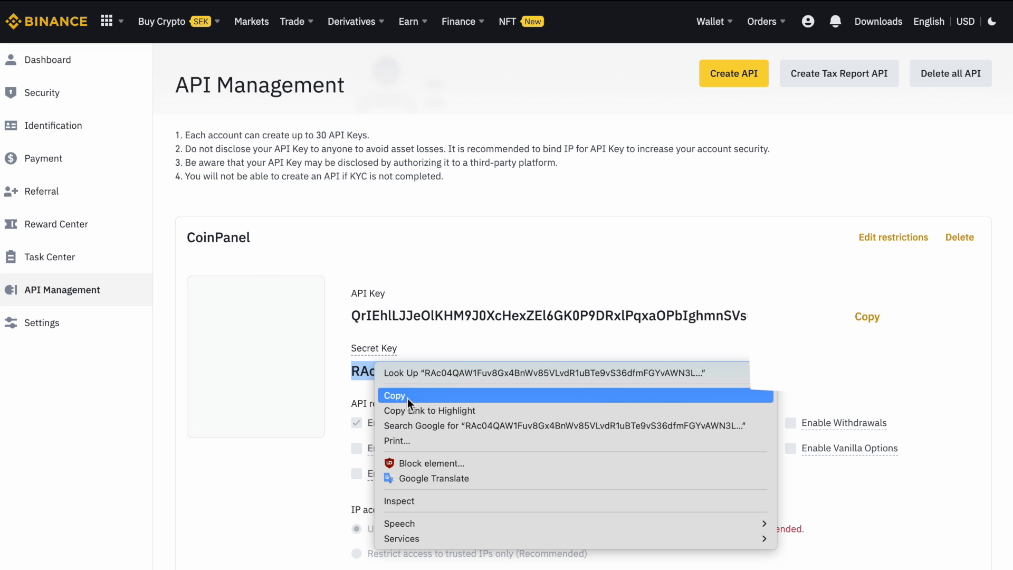
Paste the new API key and secret key into the connection form and name it Binance.
left_click(394, 395)
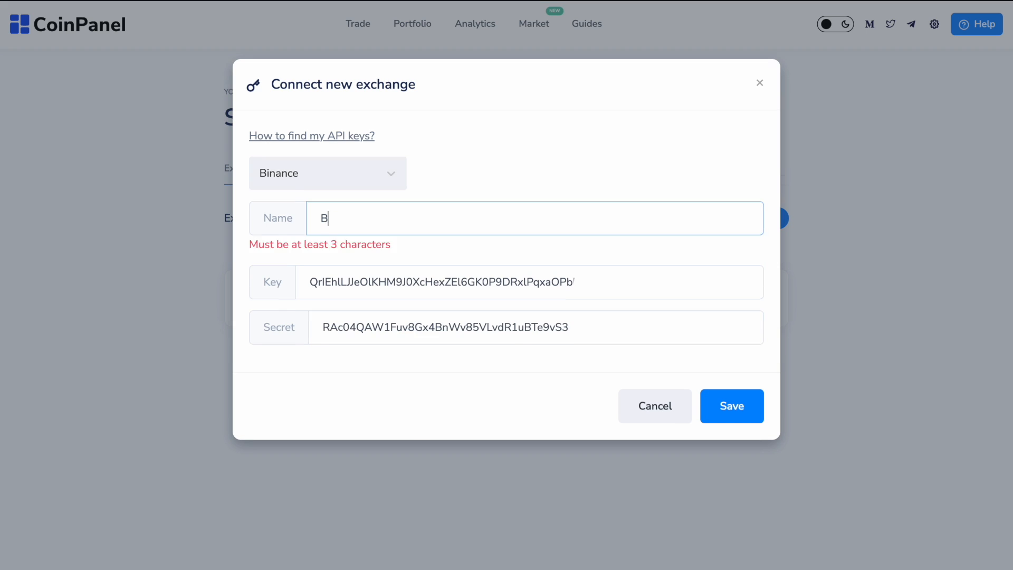
type("inance")
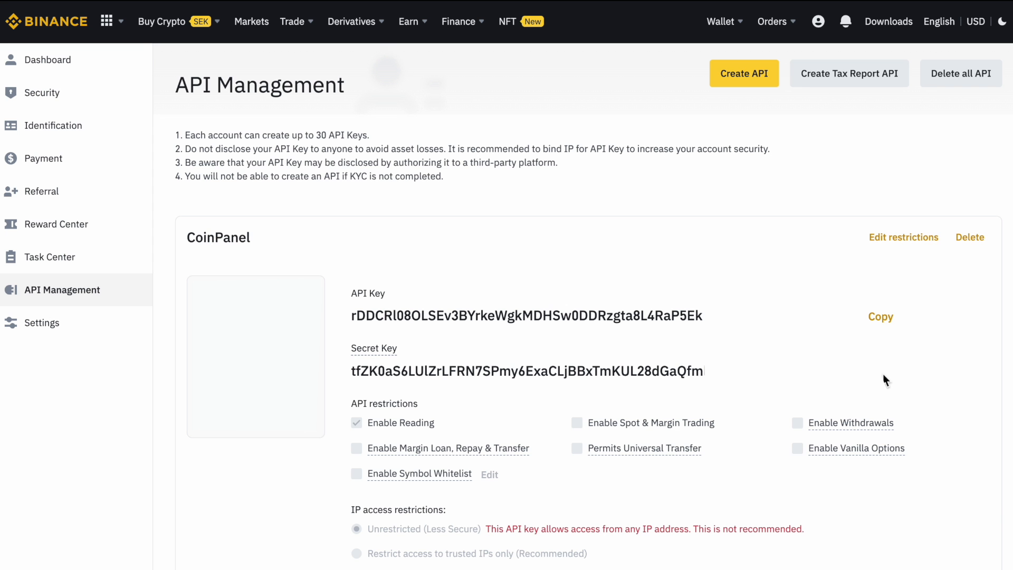
mouse_move(894, 244)
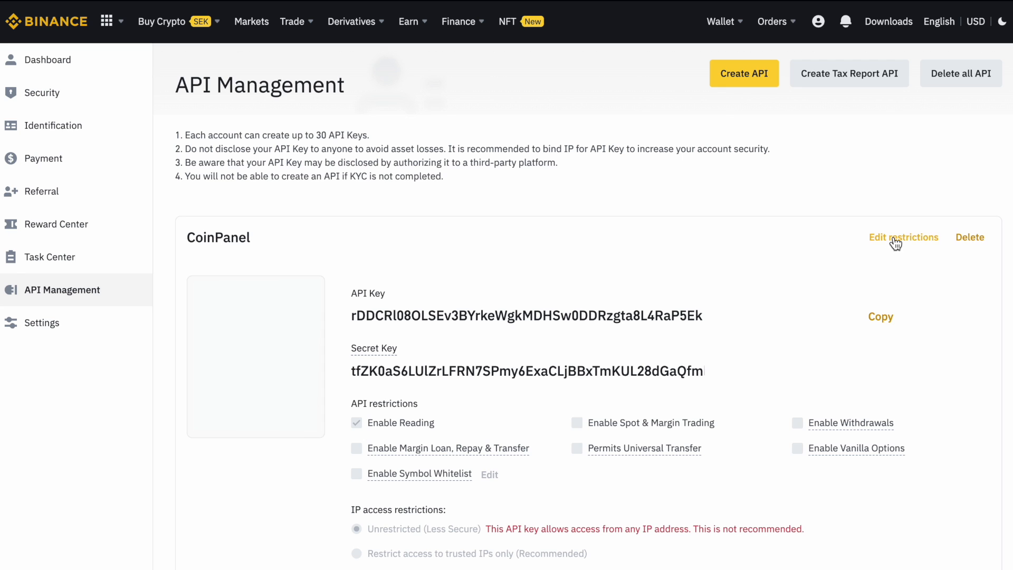
Edit the CoinPanel key's restrictions and tick Enable Spot & Margin Trading.
left_click(903, 237)
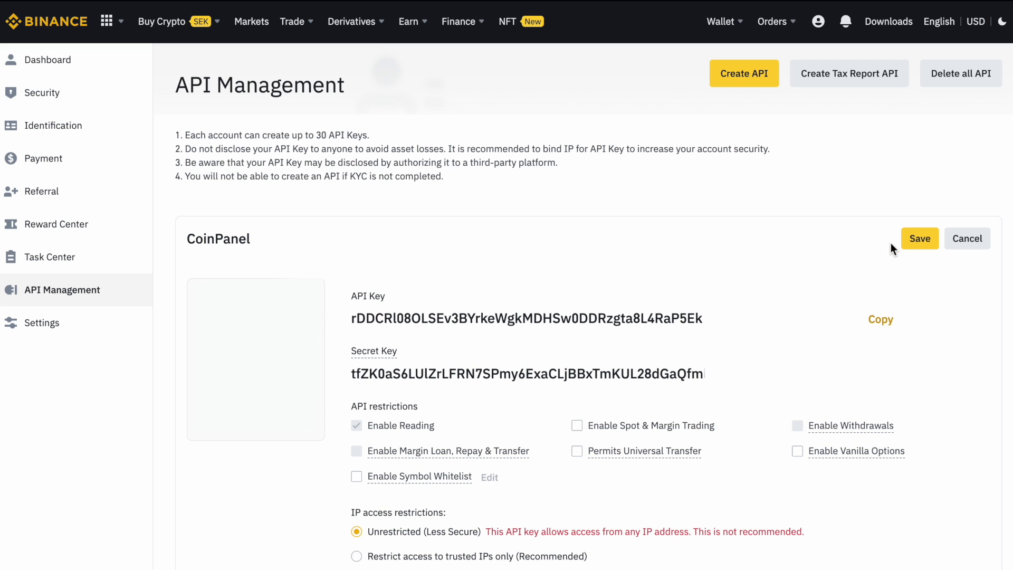
mouse_move(658, 420)
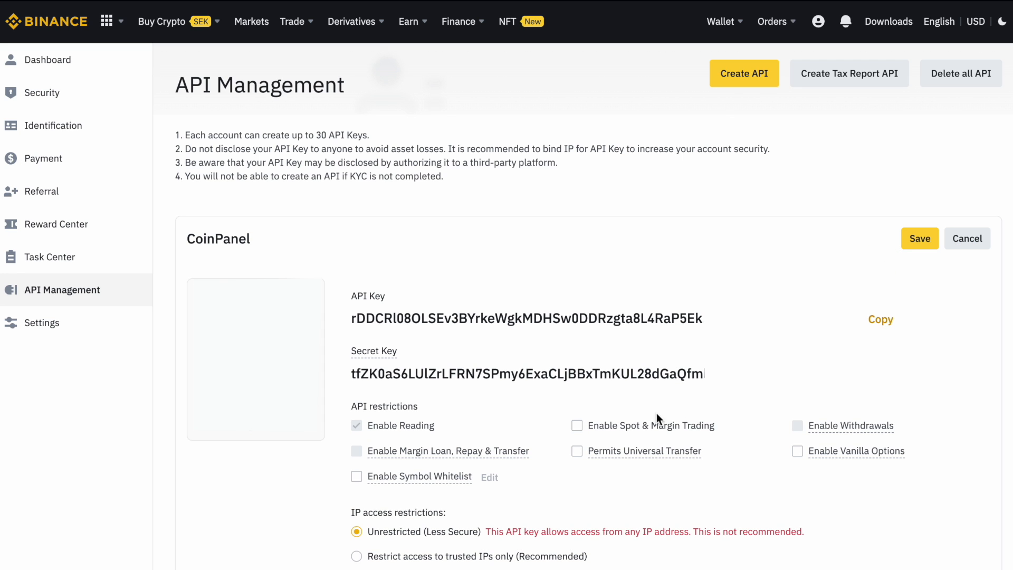
left_click(576, 425)
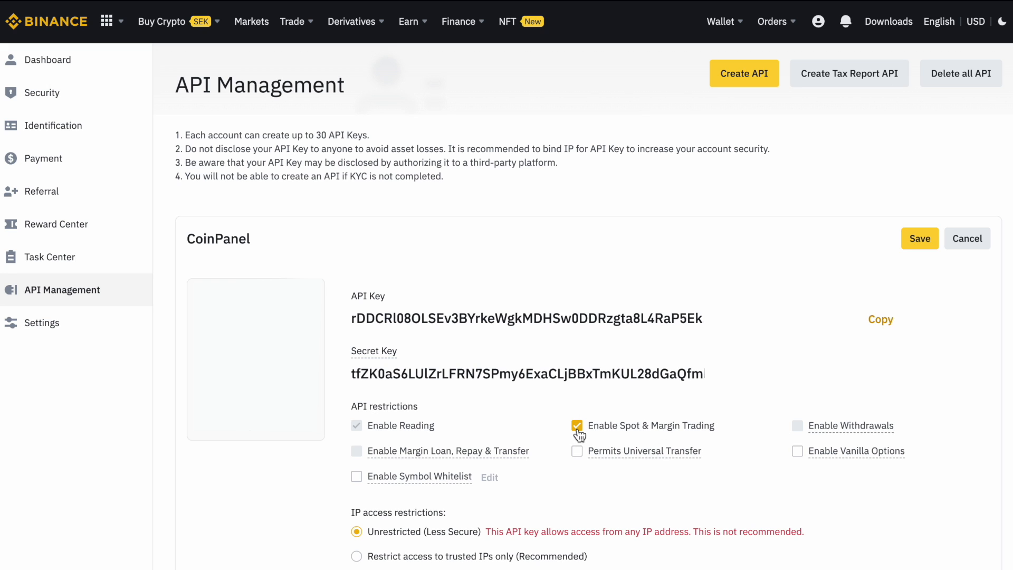
mouse_move(752, 437)
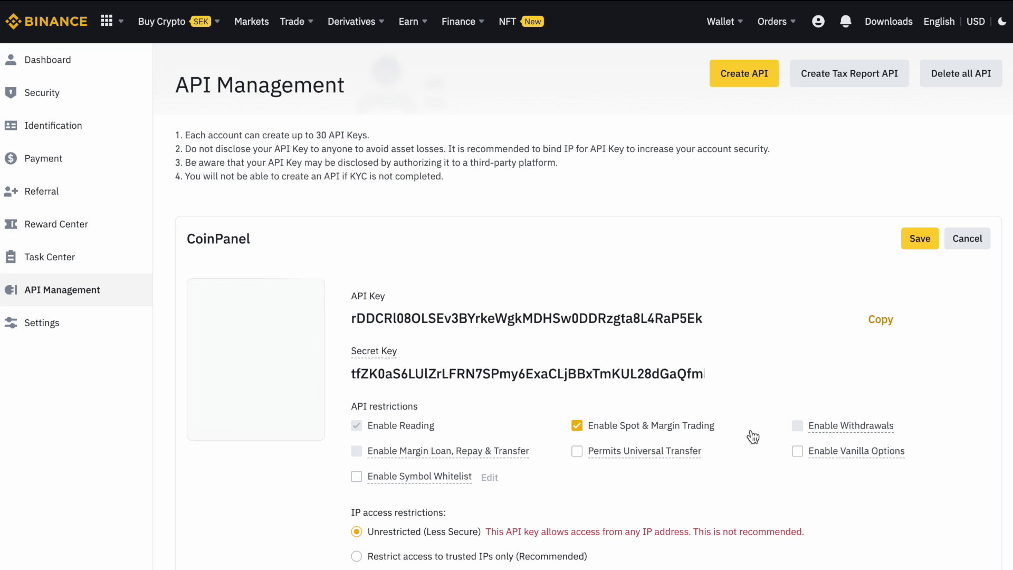
mouse_move(785, 432)
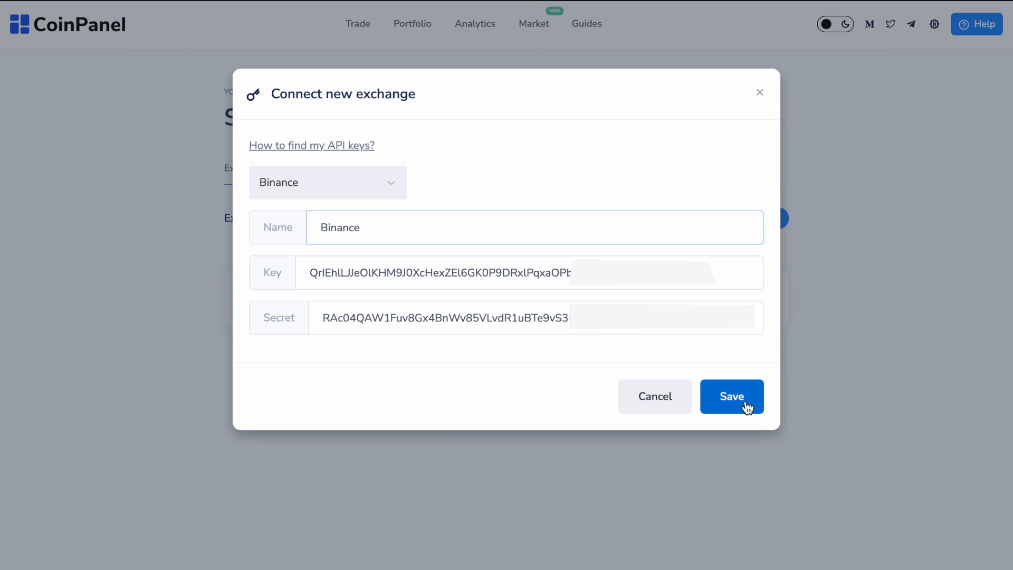
Save the Binance connection and get the API key added confirmation.
left_click(731, 396)
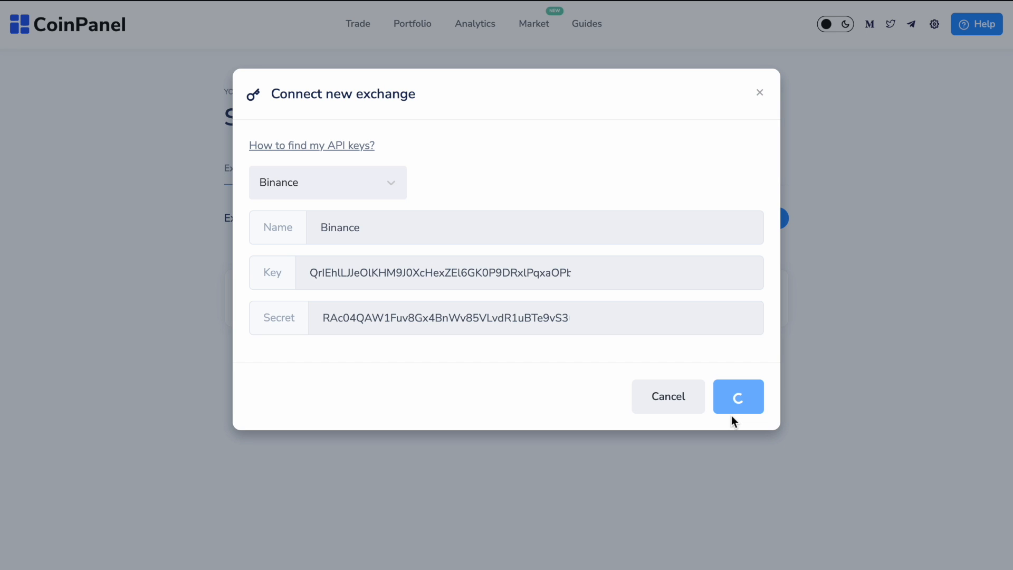
left_click(738, 396)
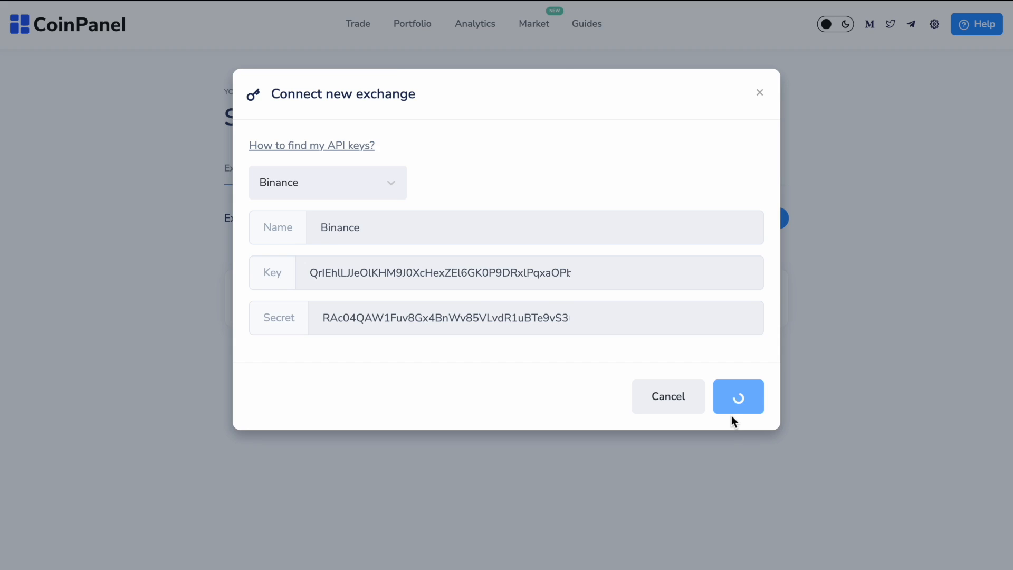
left_click(737, 396)
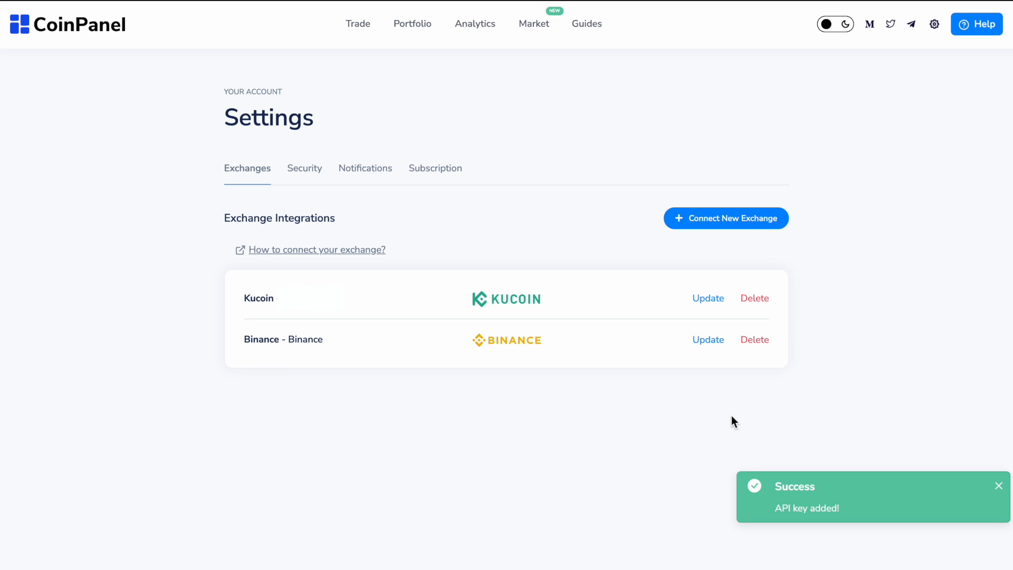
Dismiss the success toast and go to the Market chart page.
left_click(998, 485)
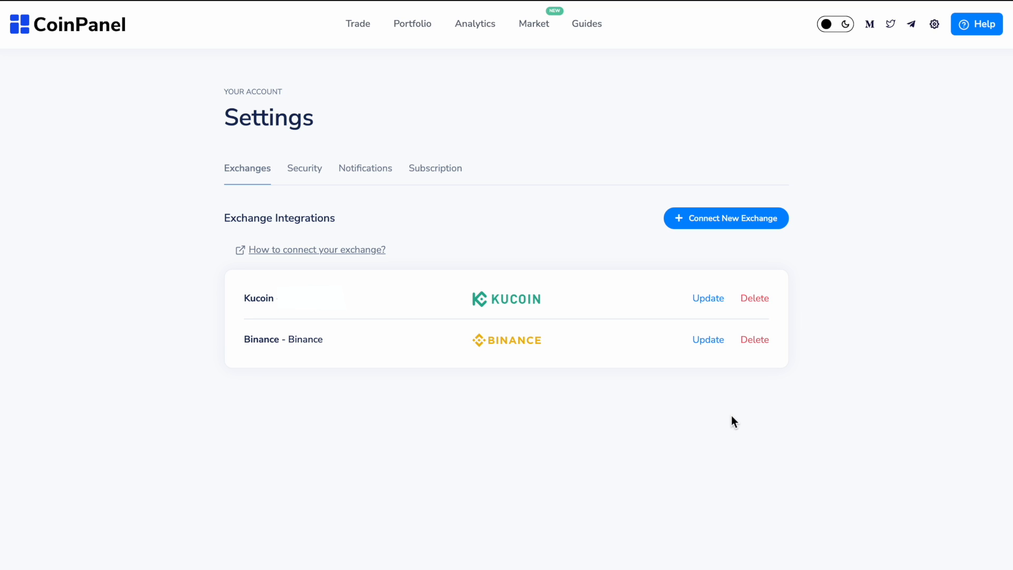
mouse_move(533, 24)
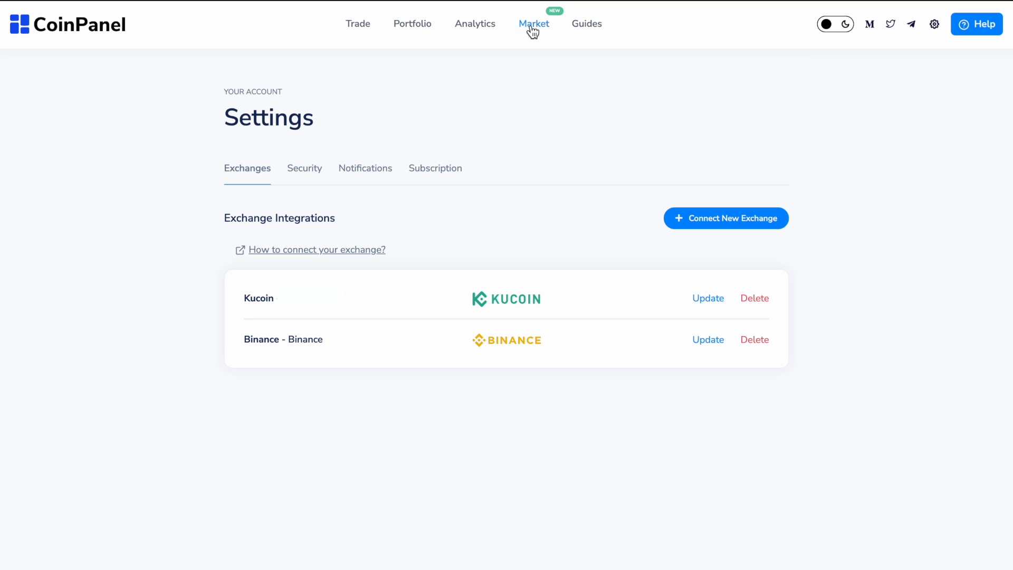
left_click(533, 23)
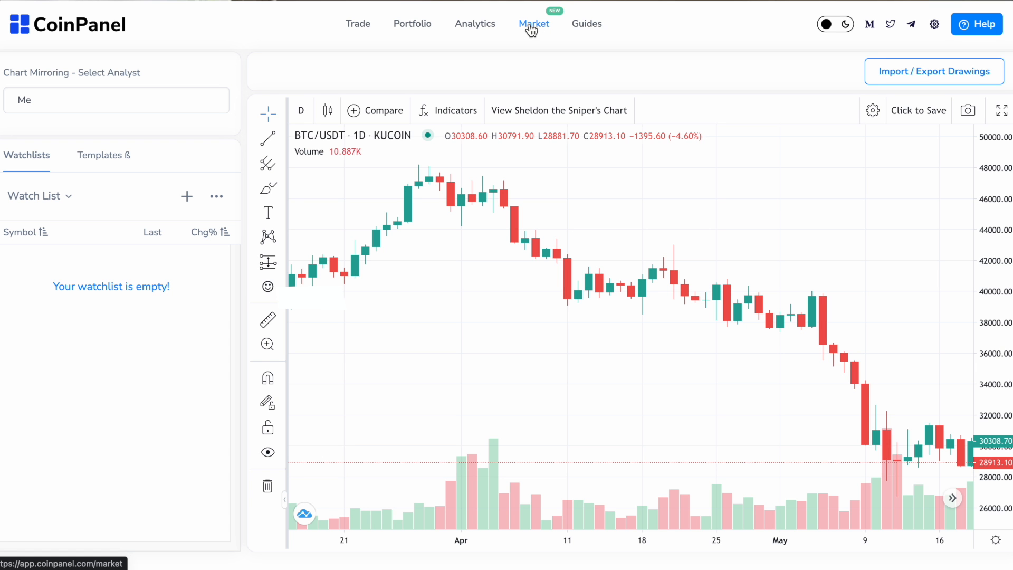